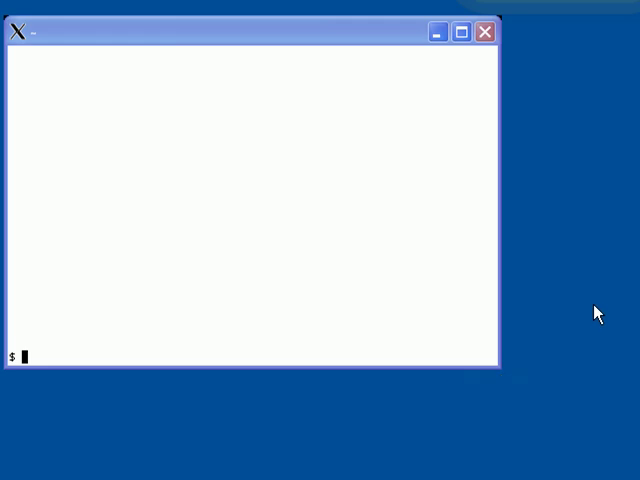
mouse_move(588, 300)
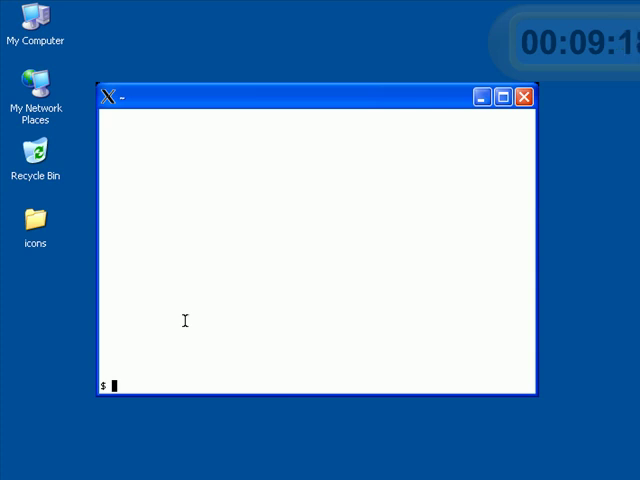
type("uname -a")
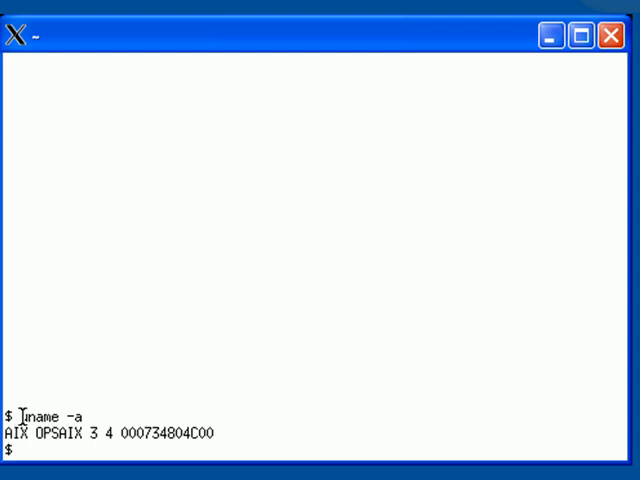
double_click(36, 410)
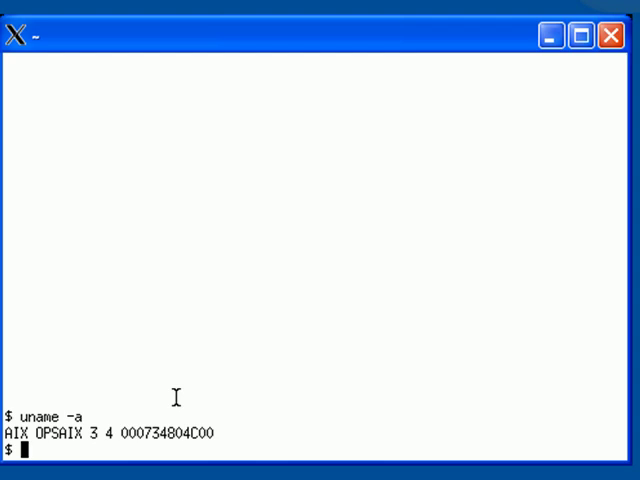
mouse_move(178, 380)
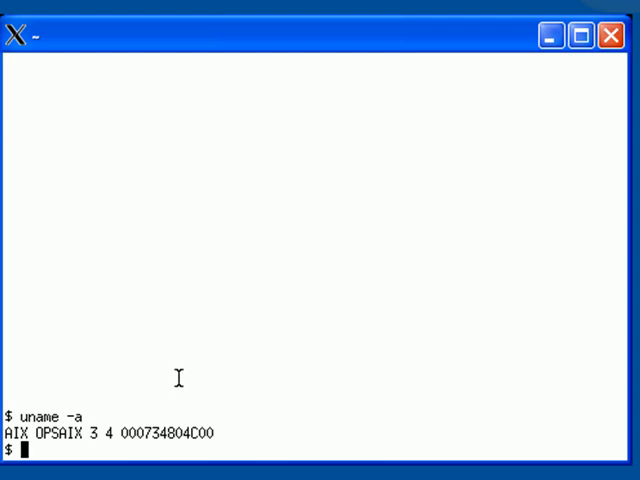
mouse_move(176, 372)
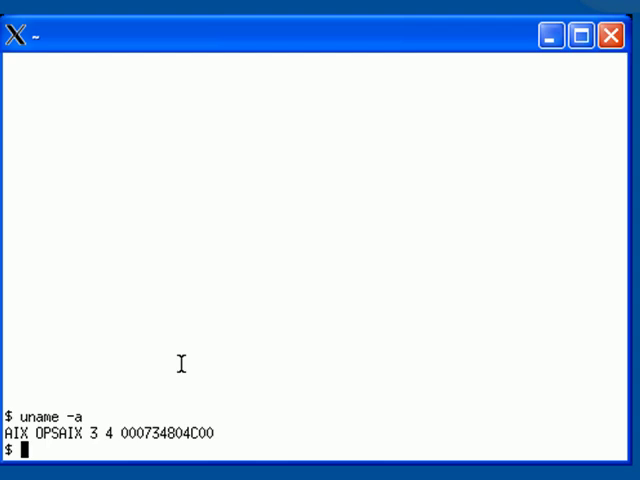
mouse_move(192, 354)
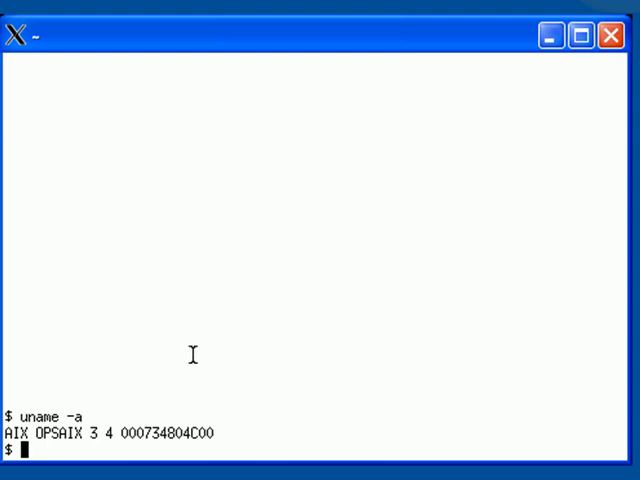
mouse_move(196, 348)
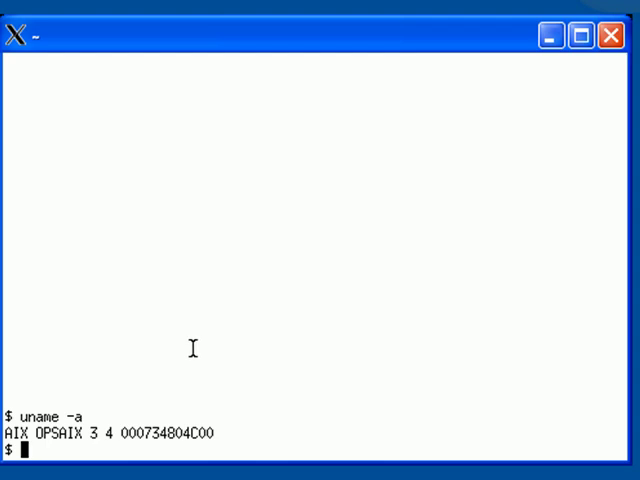
mouse_move(250, 328)
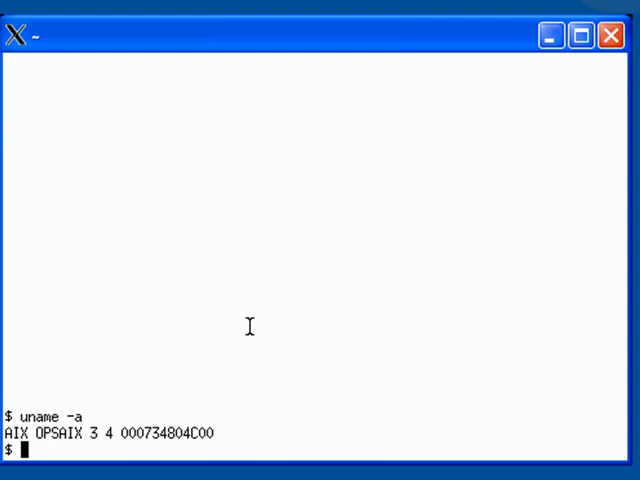
Run pwd, ls and date, then begin a cal 11 command at the prompt.
type("pwd")
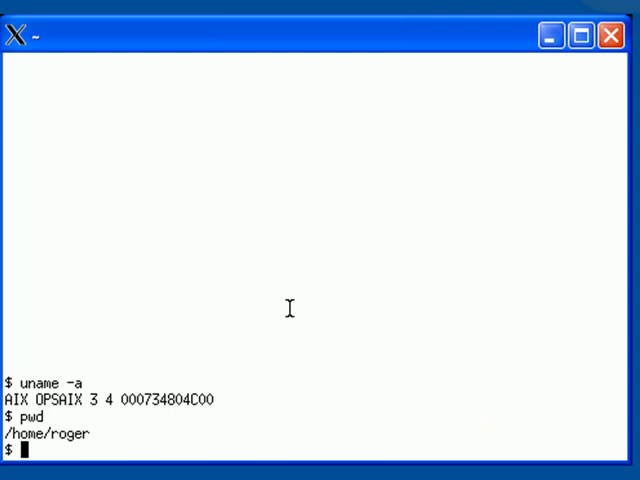
type("ls")
type("date")
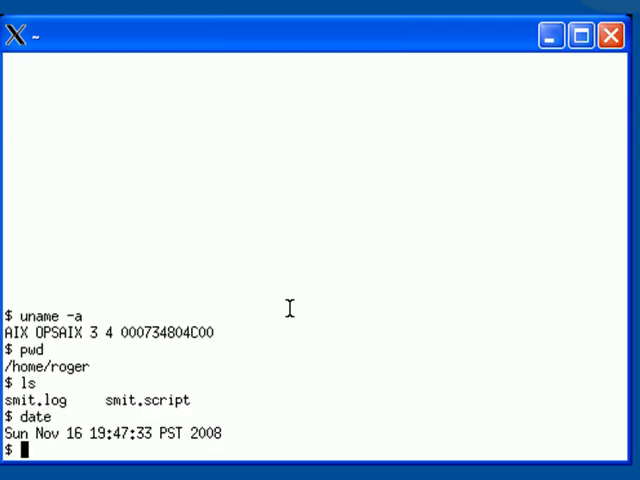
type("cal")
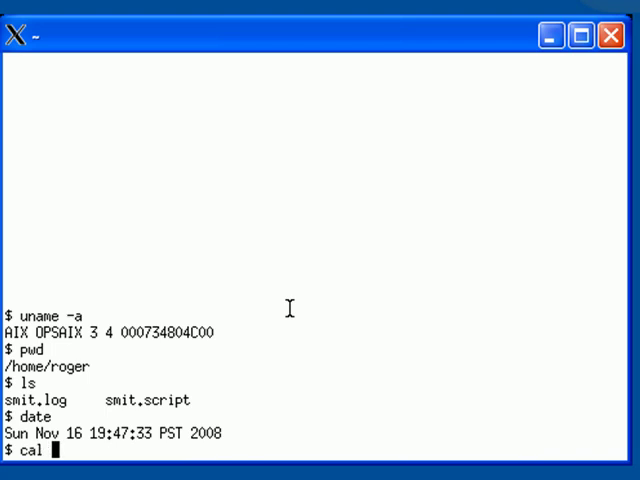
type("11")
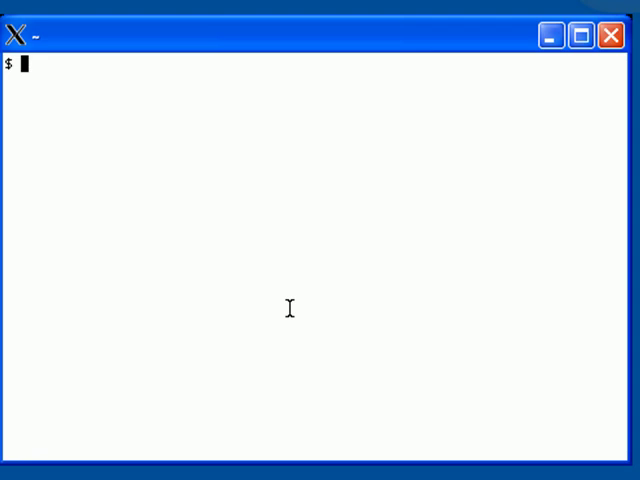
Run grep roger /etc/passwd to show roger's account entry with home directory and ksh shell.
type("grep")
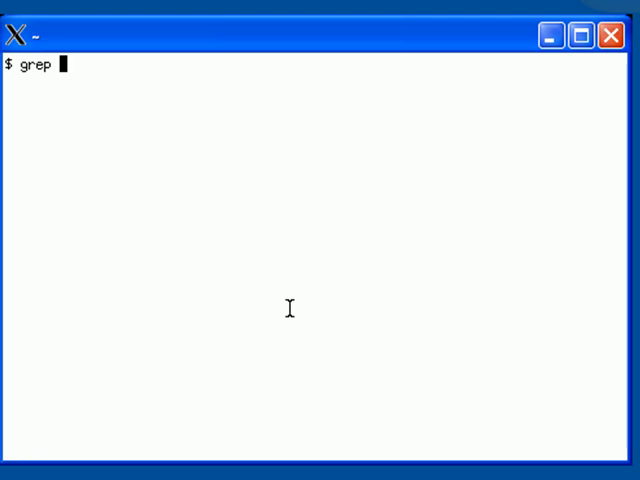
type("roger")
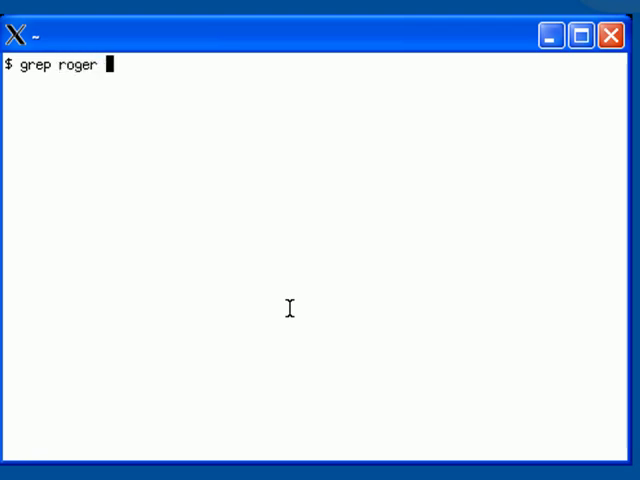
type("/etc/passwd")
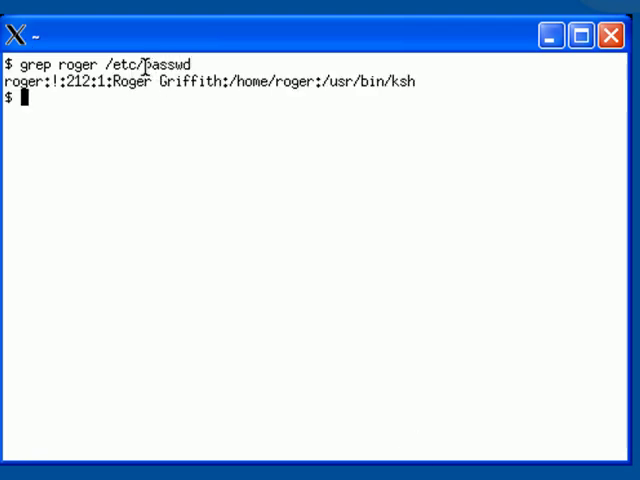
double_click(172, 52)
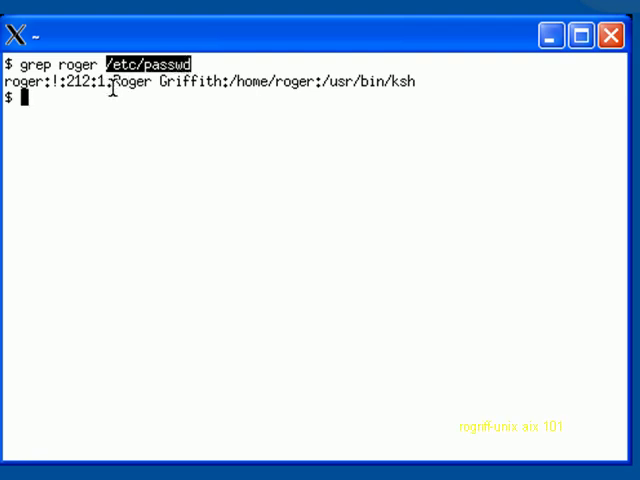
mouse_move(400, 148)
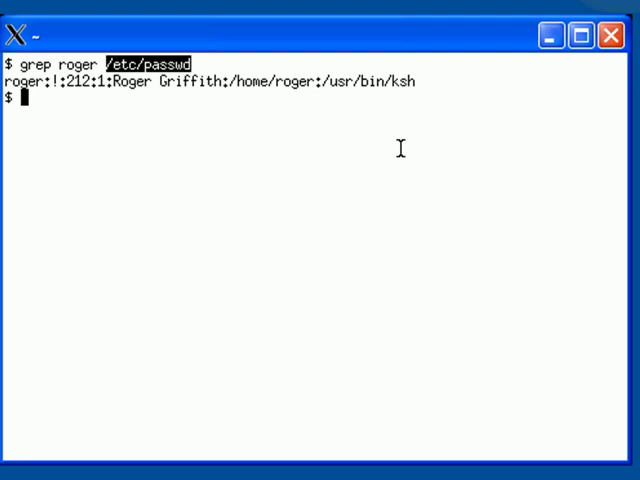
Run cat /etc/group to list the group file contents.
type("cat /etc/")
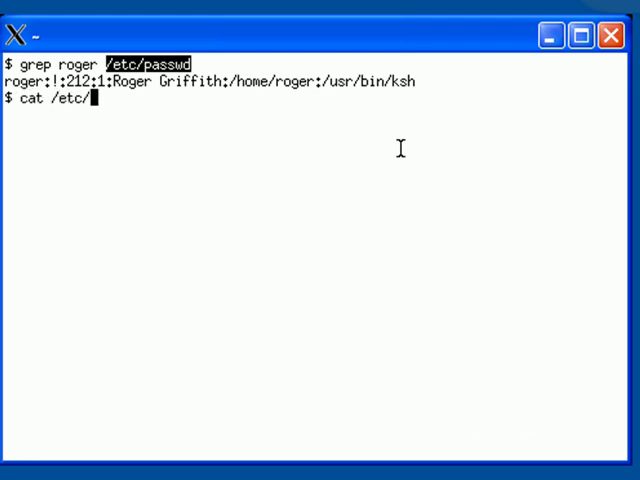
type("grou")
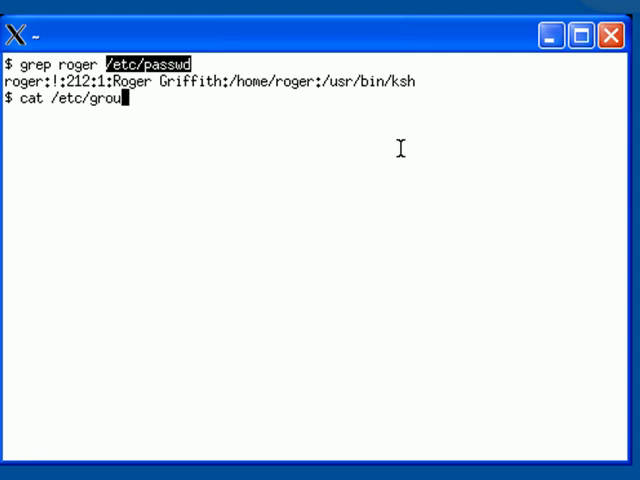
type("p")
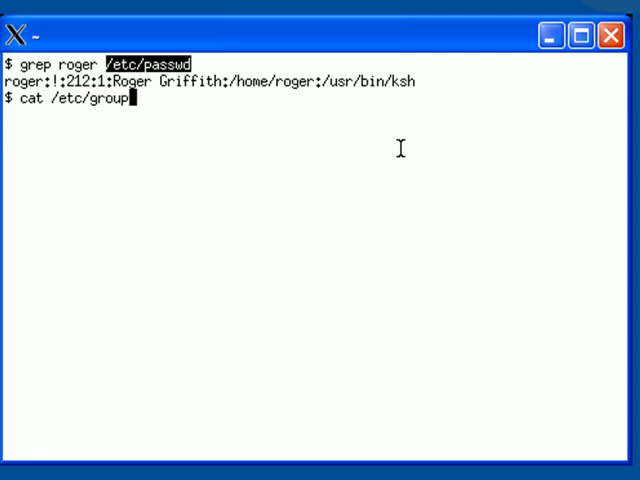
key("Return")
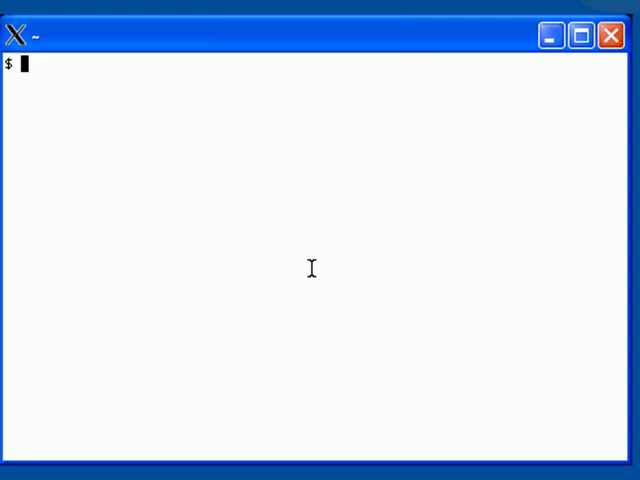
Run cat /etc/filesystems piped through the pager.
type("cat /et")
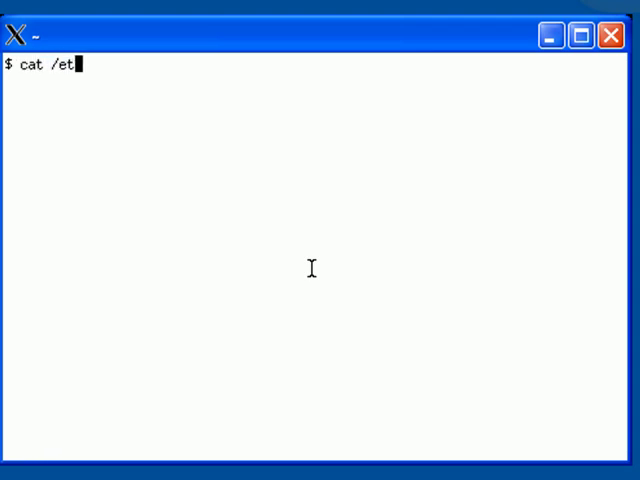
type("c/")
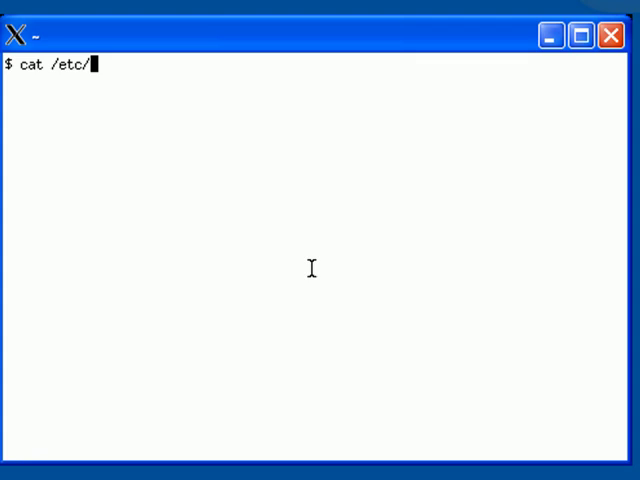
type("filesys")
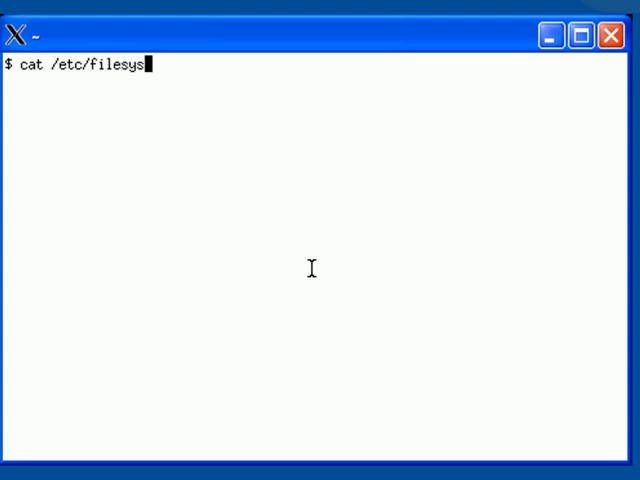
type("tems")
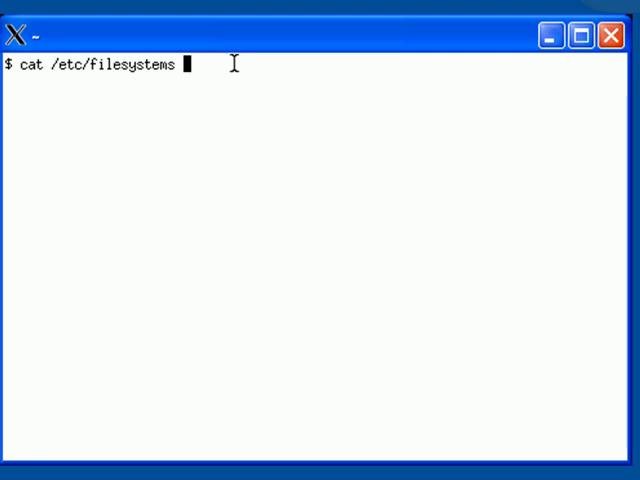
type("|")
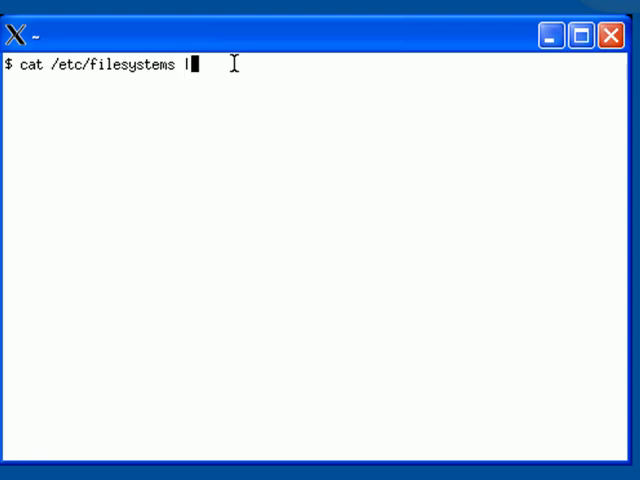
key("Return")
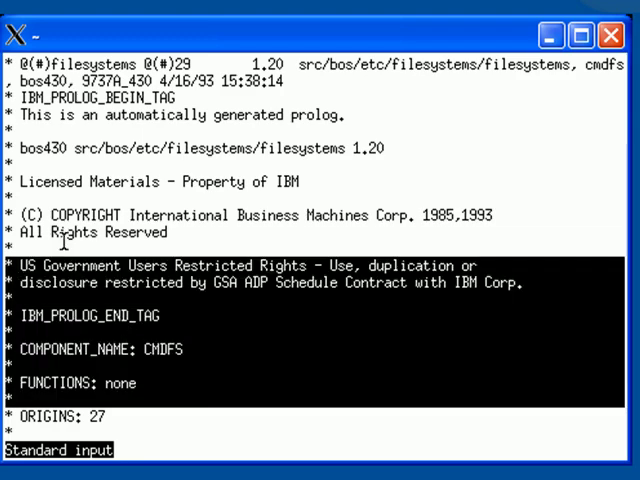
Page through /etc/filesystems to its end, past the /tmp and /cdrom stanzas.
scroll("down", 3)
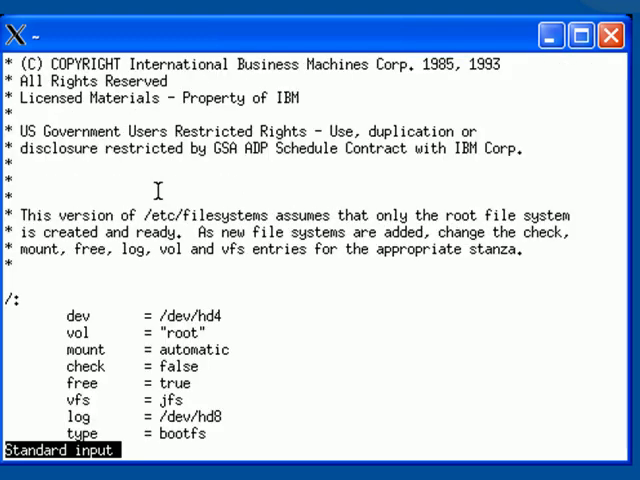
scroll("down", 3)
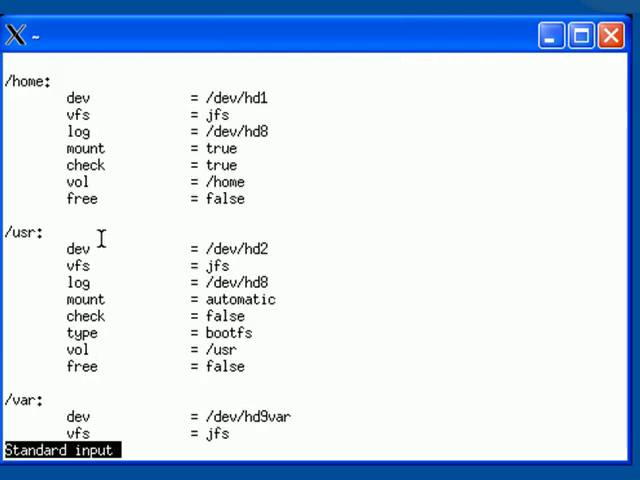
scroll("down", 3)
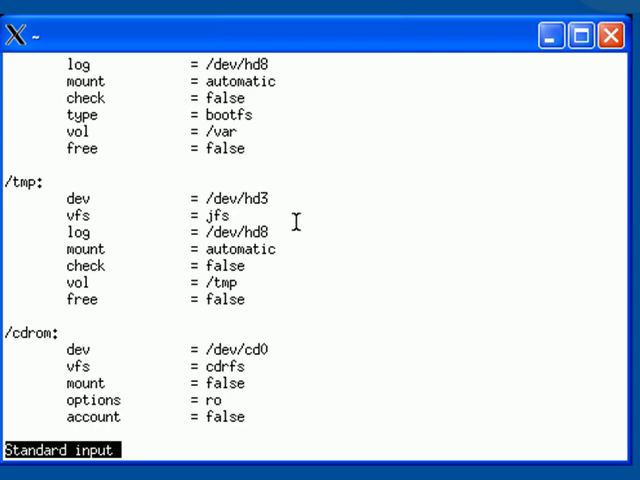
double_click(88, 250)
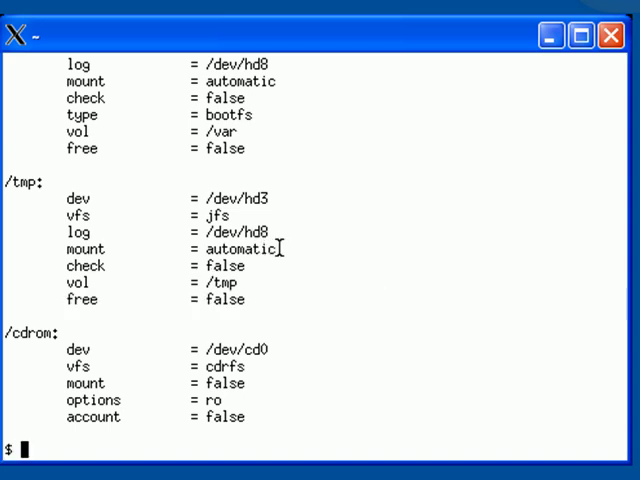
mouse_move(338, 300)
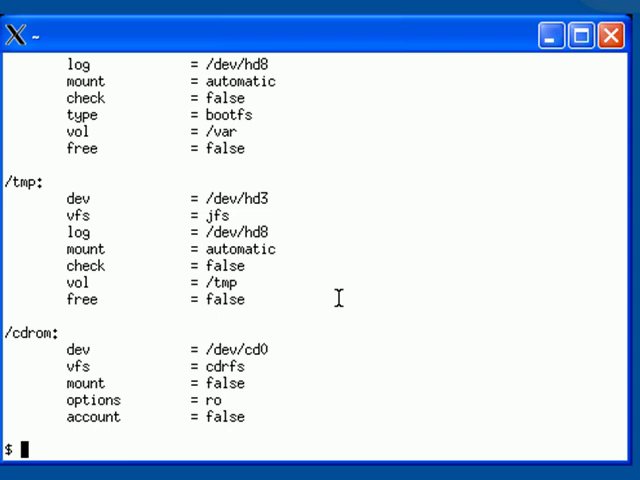
Enter ls /etc/security at the prompt to list the security directory.
type("ls")
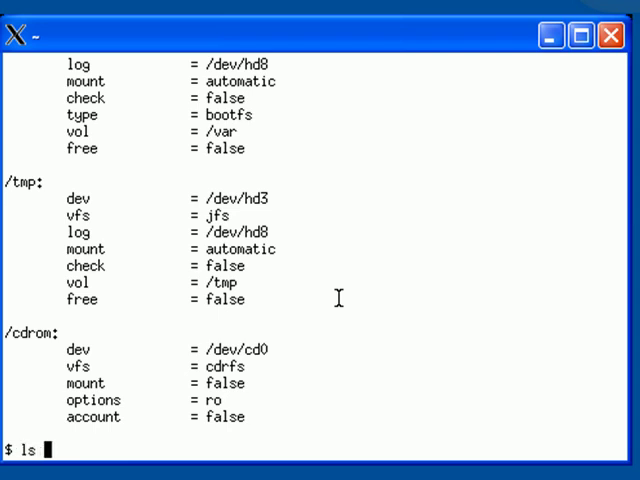
type("/et")
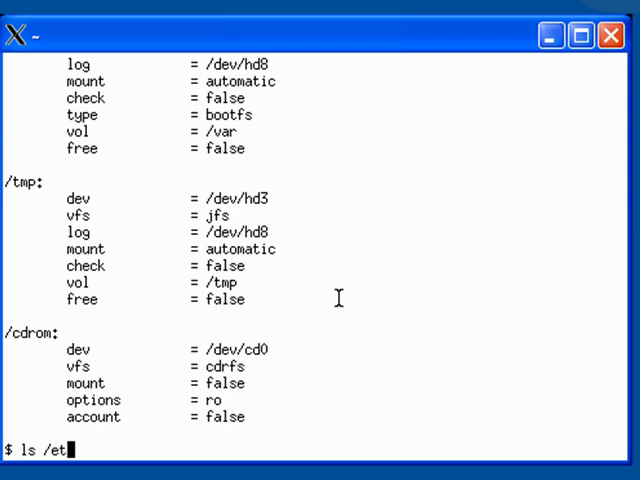
type("c/securi")
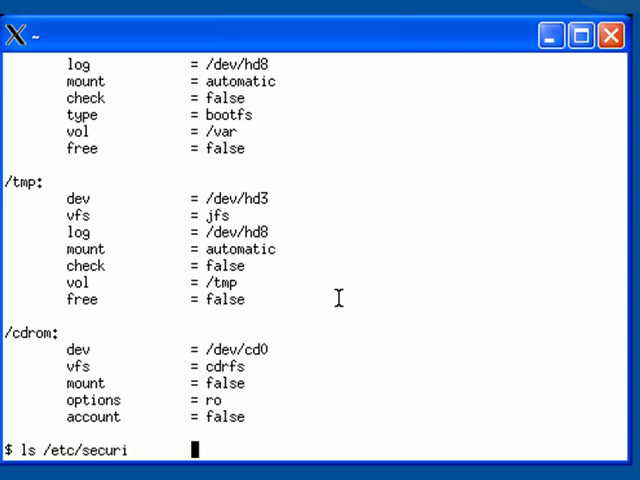
type("ty")
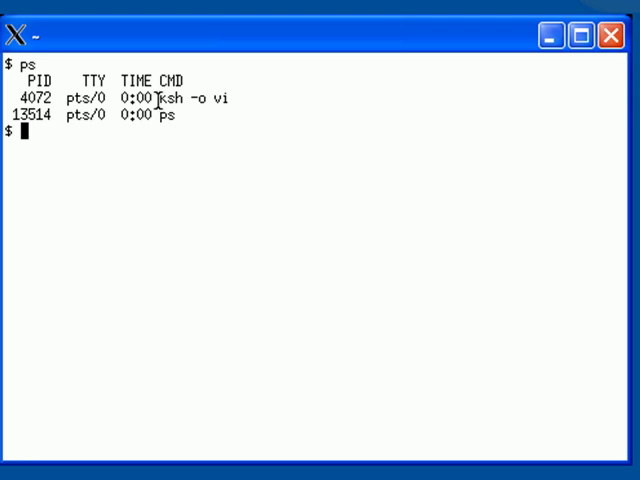
Select ksh in the ps listing's CMD column.
double_click(180, 100)
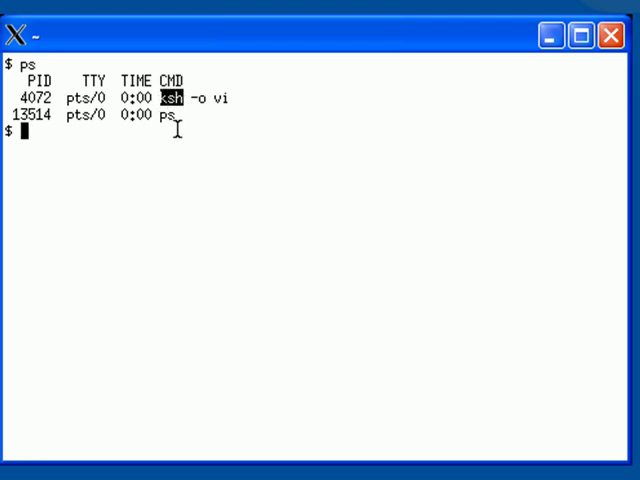
mouse_move(184, 132)
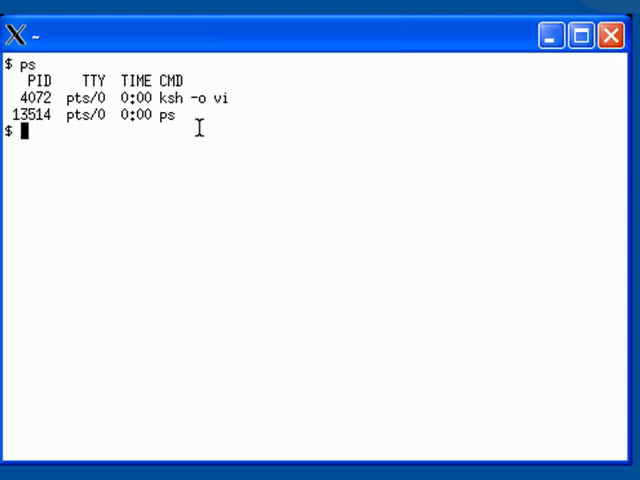
mouse_move(302, 128)
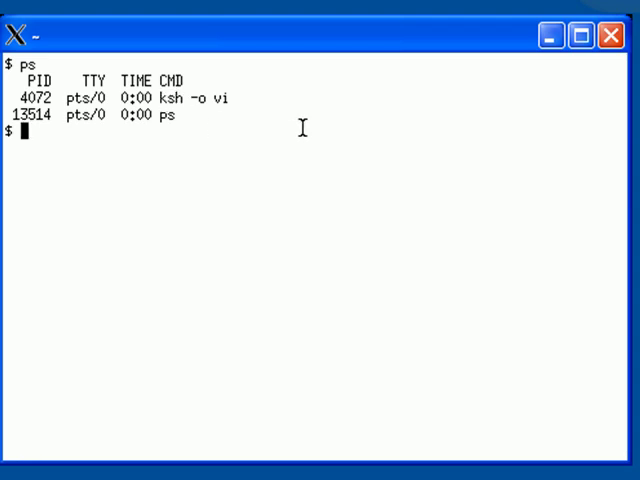
mouse_move(336, 128)
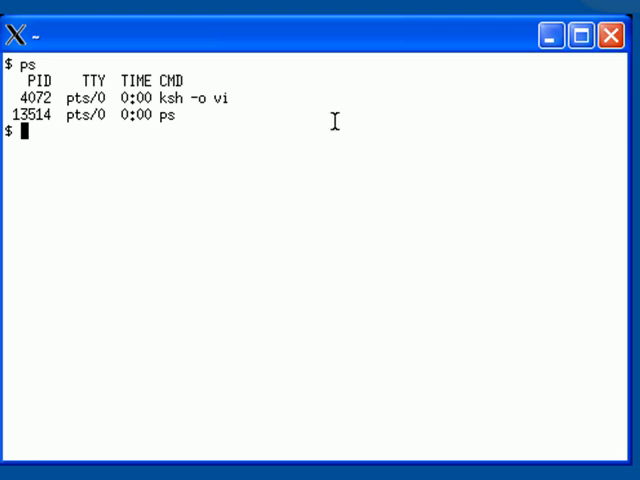
mouse_move(260, 132)
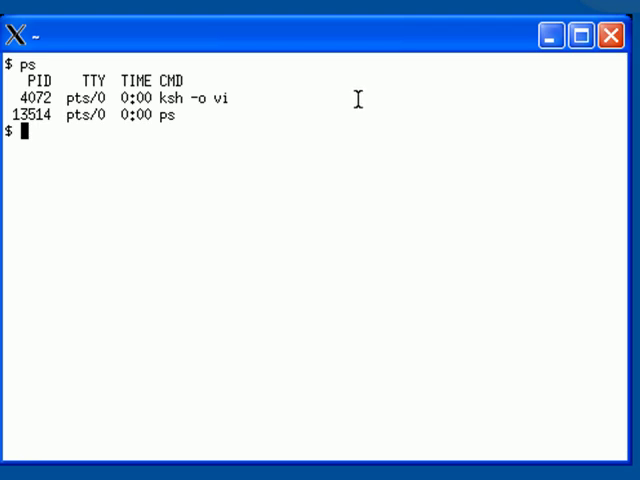
mouse_move(360, 106)
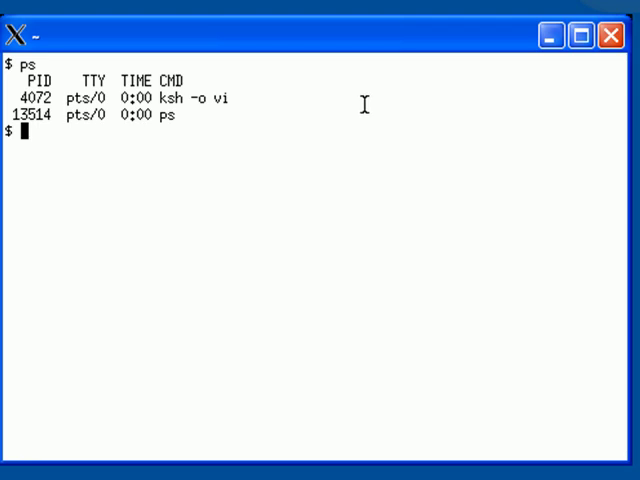
mouse_move(304, 158)
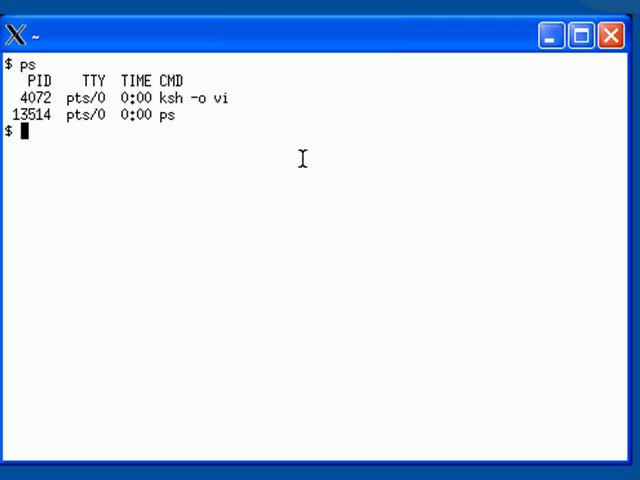
mouse_move(320, 148)
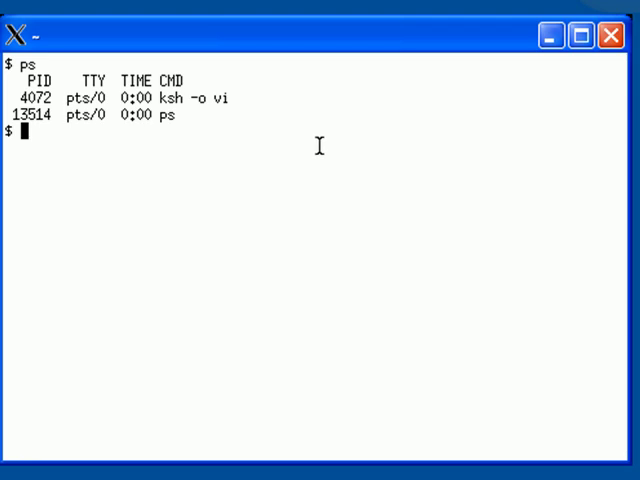
Start typing exec ksh -o vi, then clear the screen to a fresh prompt.
type("e")
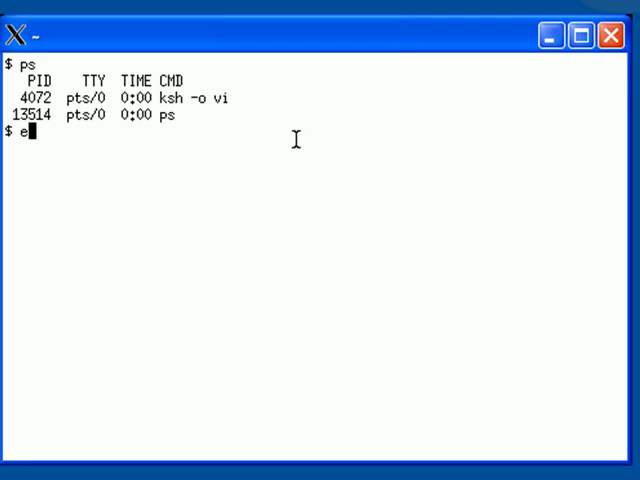
type("xec ksh -o")
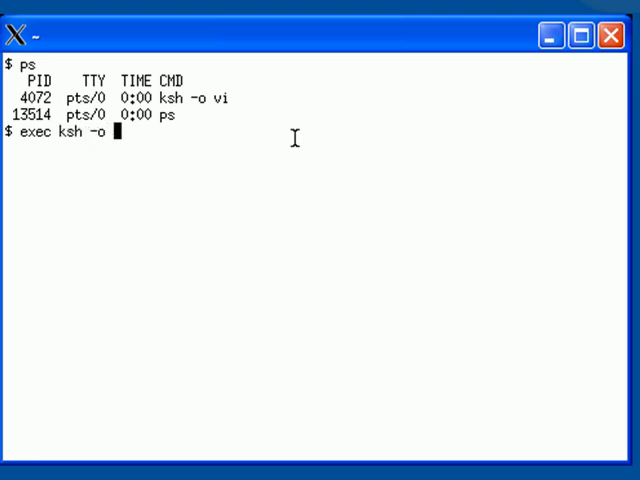
type("v")
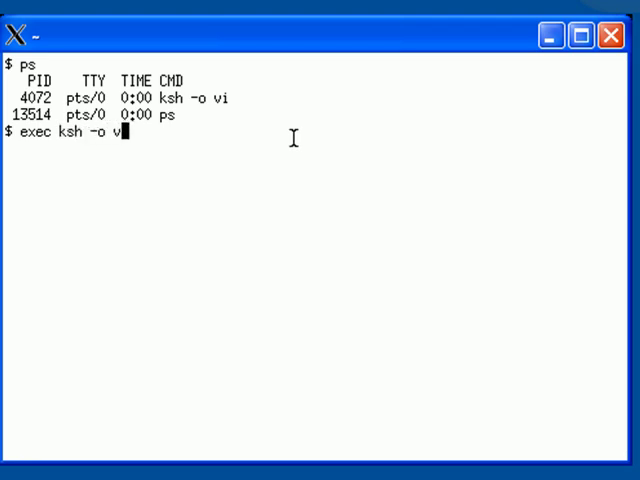
key("Return")
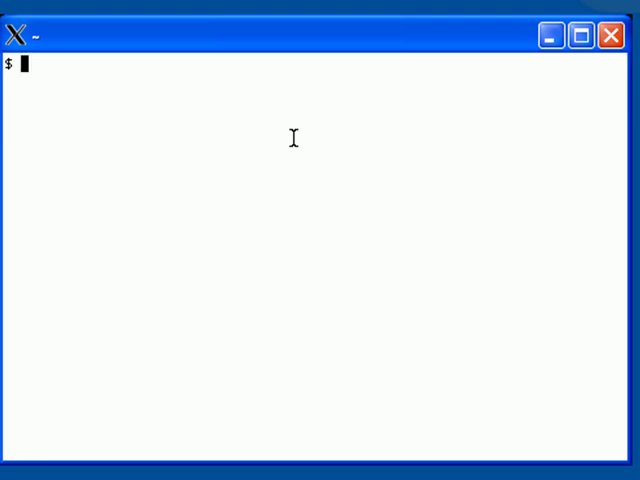
Retype exec ksh -o vi and comment it out in vi mode so it is saved to history unexecuted.
type("e")
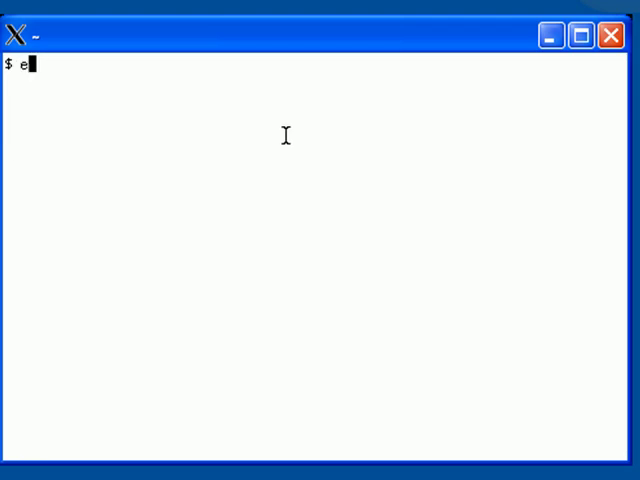
type("xec ksh")
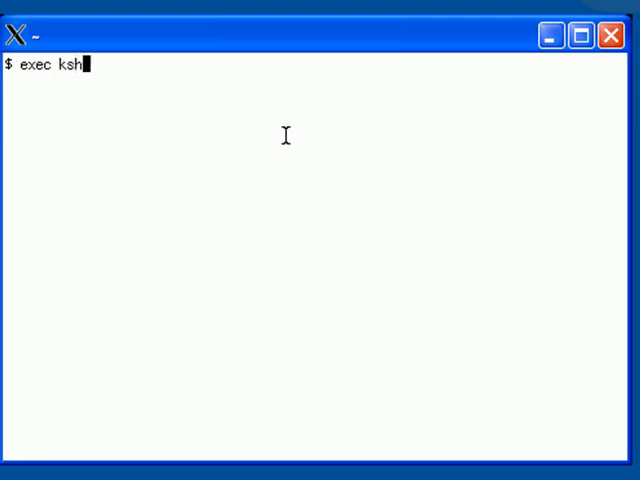
type("-o vi")
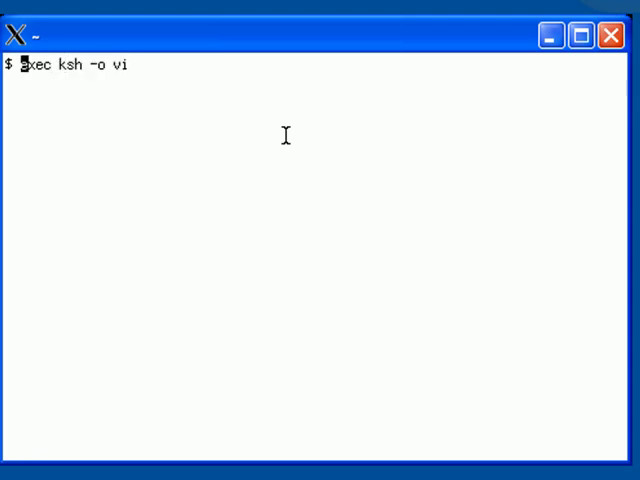
type("#")
key("Enter")
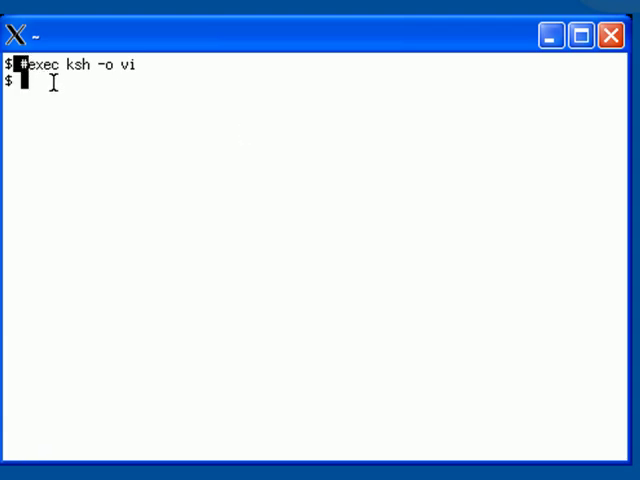
mouse_move(146, 68)
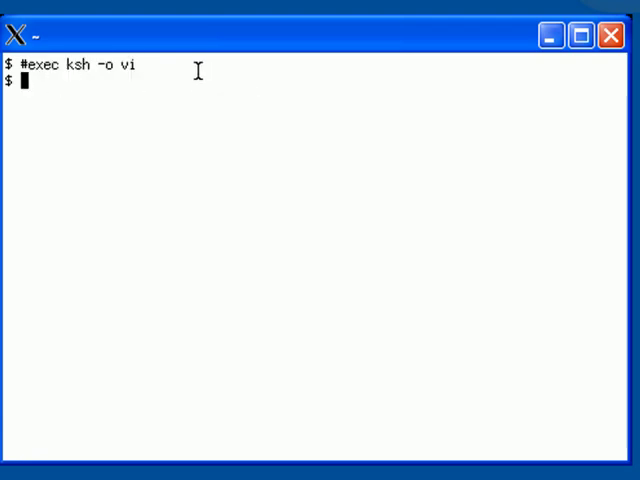
type("c")
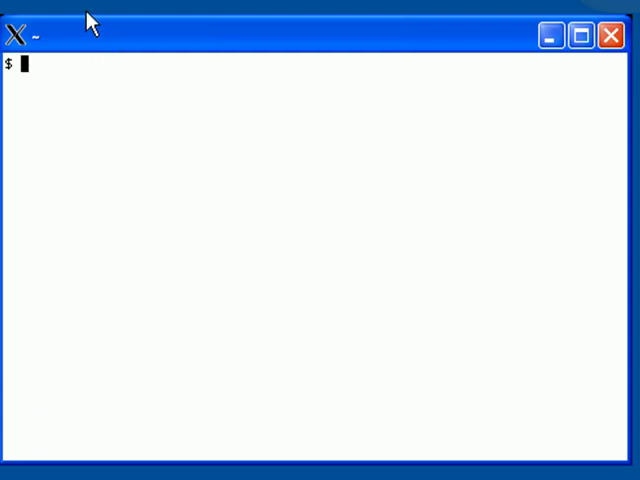
mouse_move(64, 8)
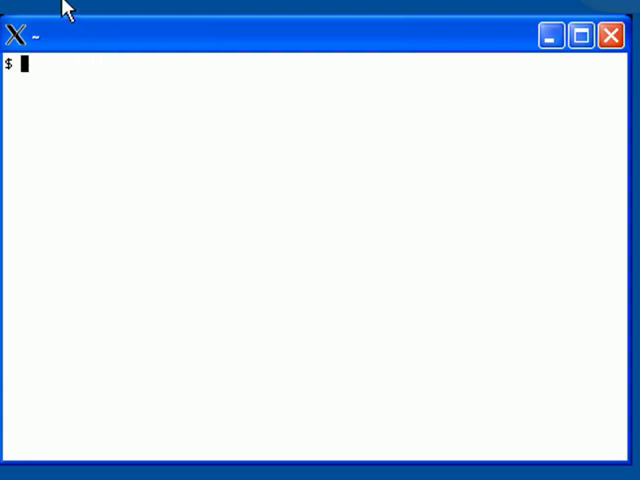
mouse_move(32, 4)
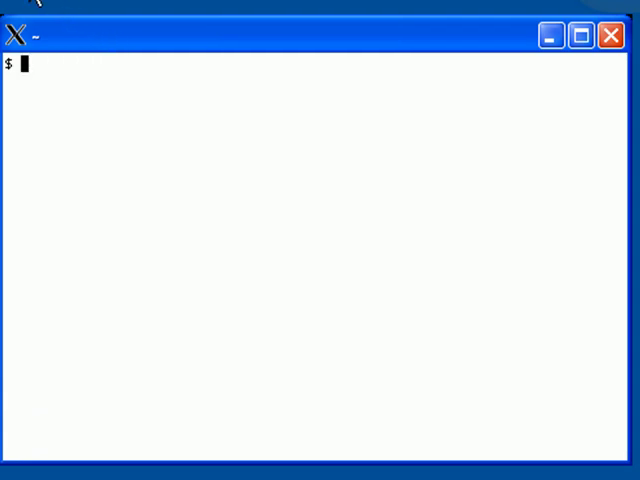
Run clear and ls /etc/security/user, then retype exec ksh -o vi.
type("clear")
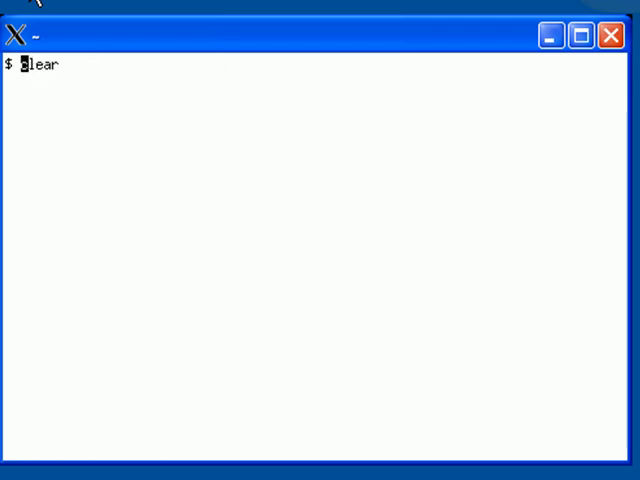
type("ls /etc/security/user")
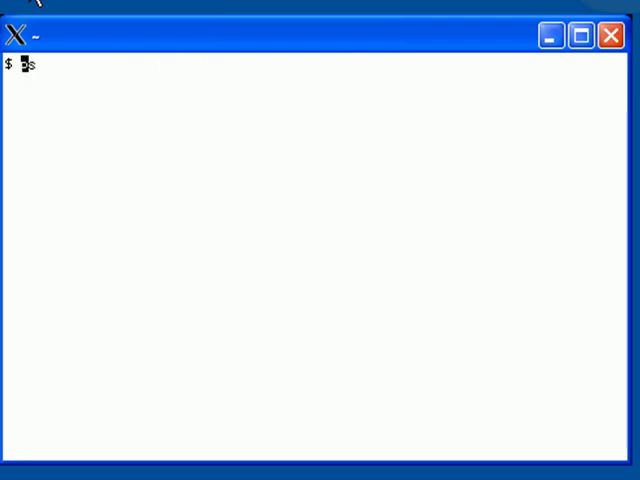
type("exec ksh -o vi")
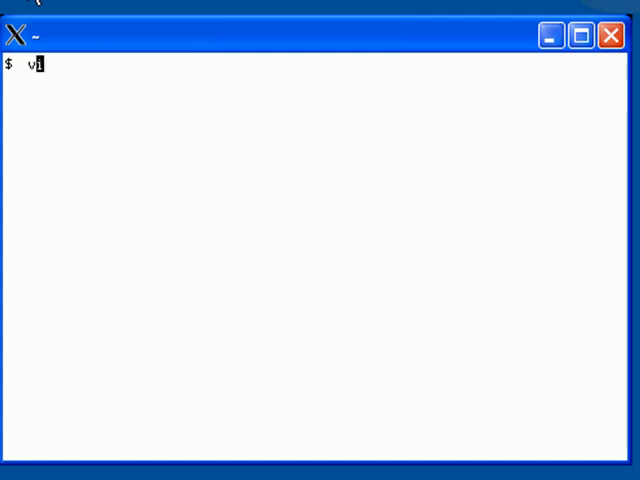
Comment out exec ksh -o vi with # instead of running it, then begin typing clear.
type("exec ksh -o vi")
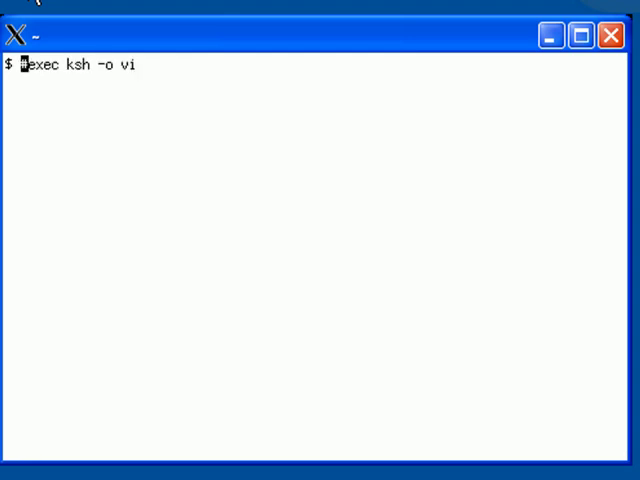
key("Return")
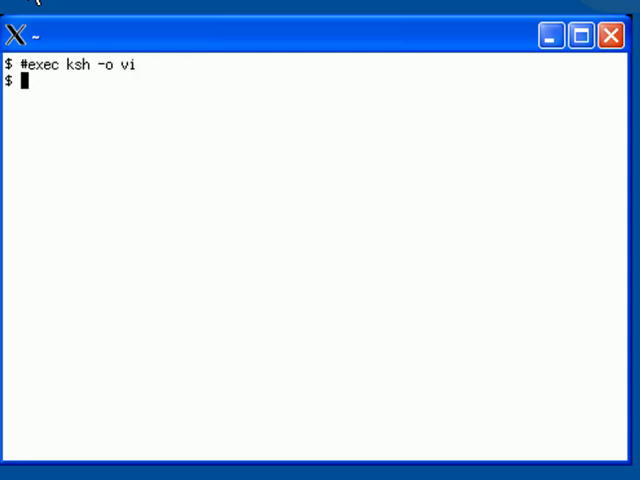
type("cle")
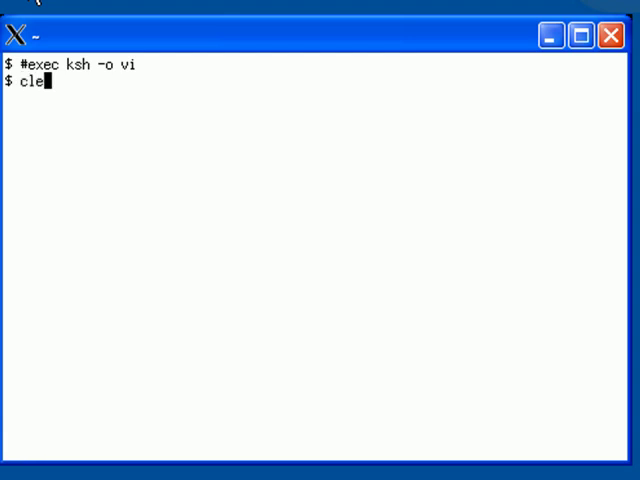
Clear the screen, rerun uname -a and ls, then start typing cat smit.script.
key("Return")
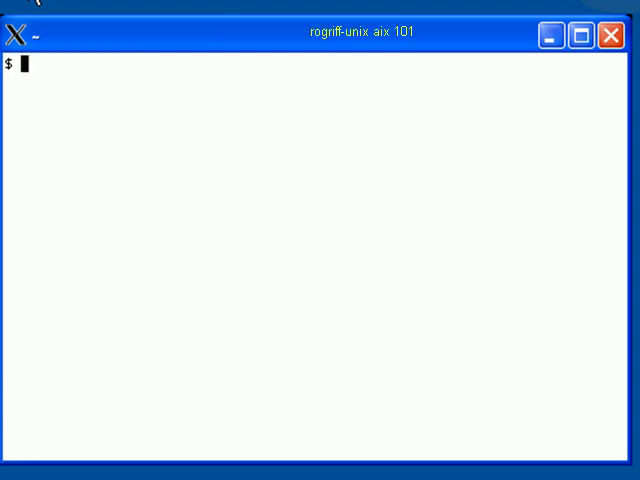
type("uname -a")
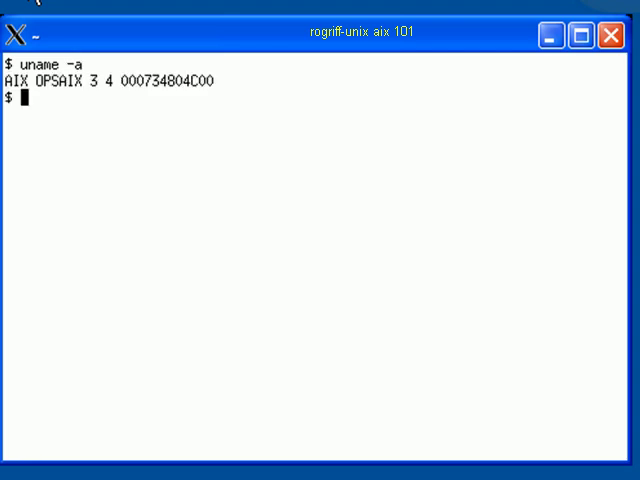
type("ls")
type("cat ")
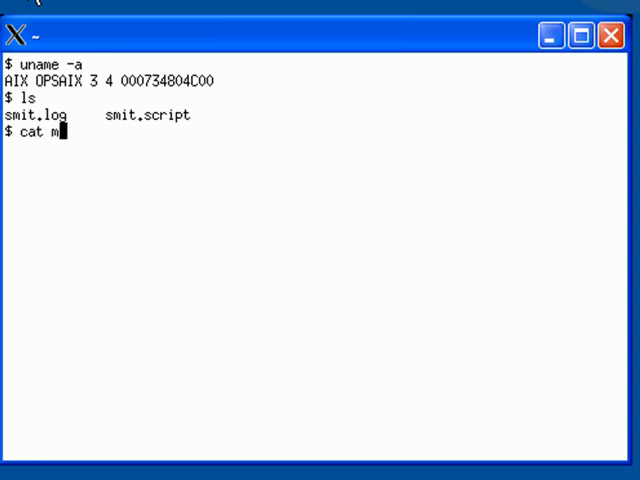
type("mit.s")
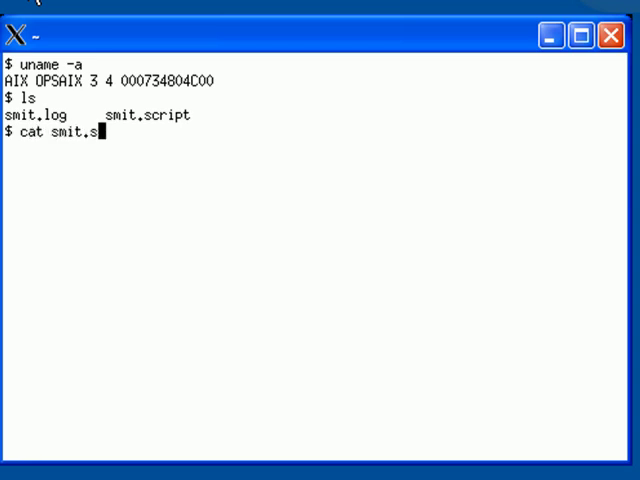
type("c")
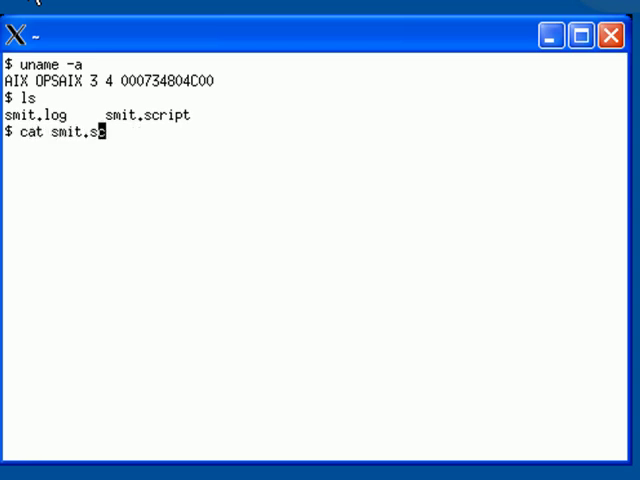
Run the pending lslpp command to list fileset prerequisites, then enter 'man lslpp'.
key("Return")
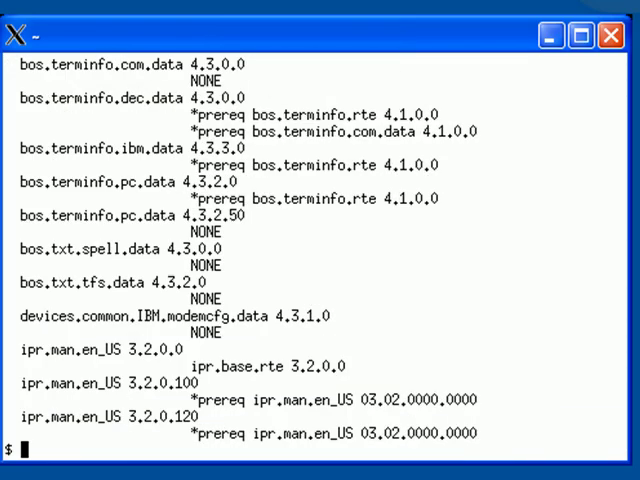
mouse_move(32, 130)
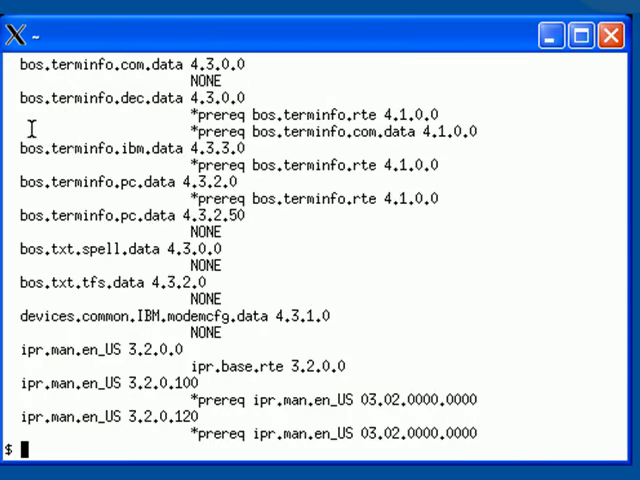
type("man l")
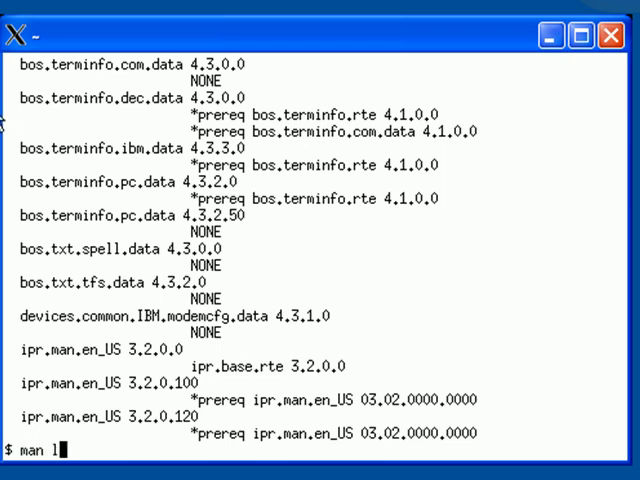
type("slpp")
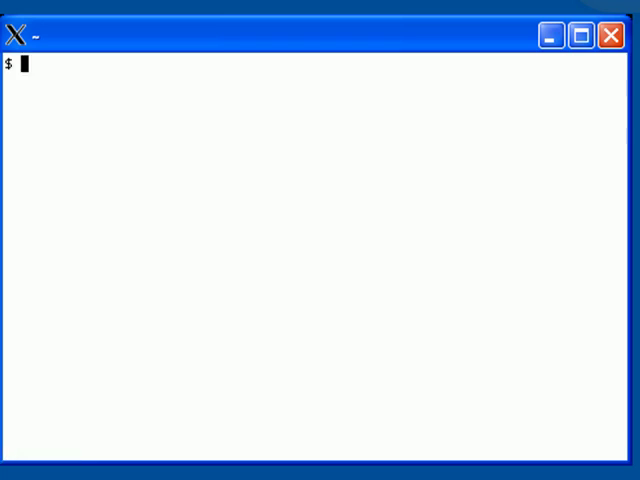
Enter 'lslpp -p all', then run smit to reach the SMIT menus.
type("lslpp -p all")
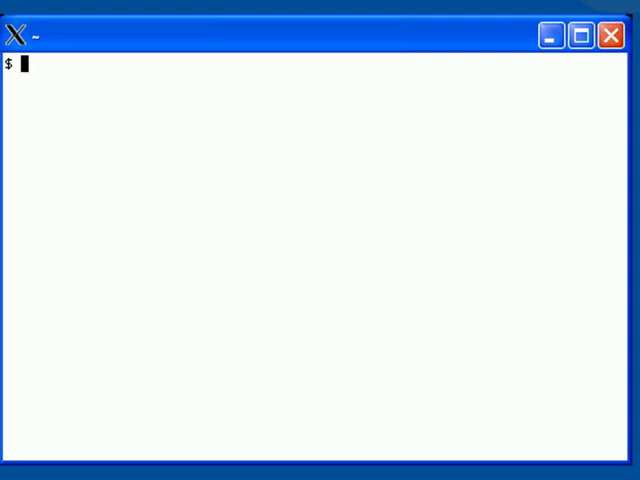
type("s")
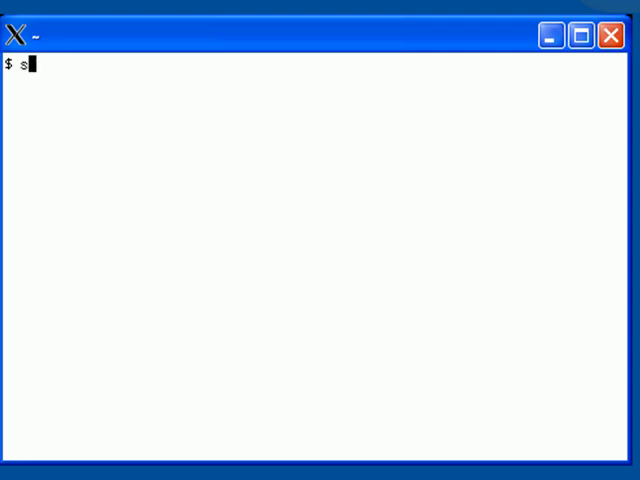
key("Return")
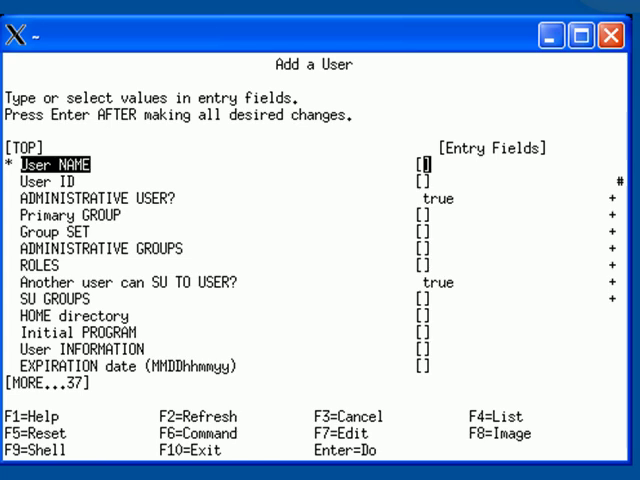
mouse_move(204, 452)
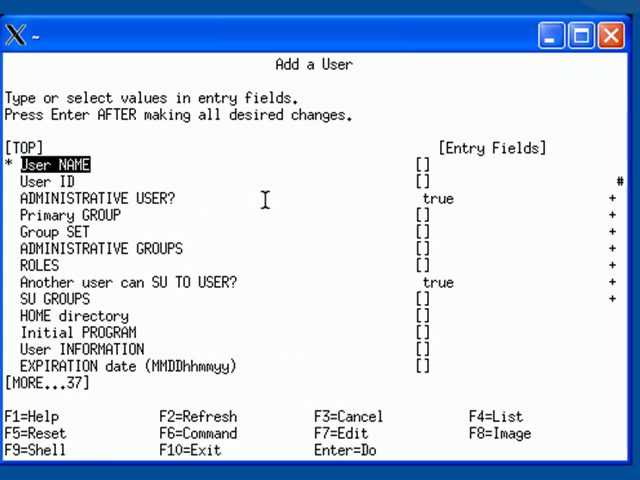
Type 'R' in the SMIT Add a User form before leaving it without entries.
type("R")
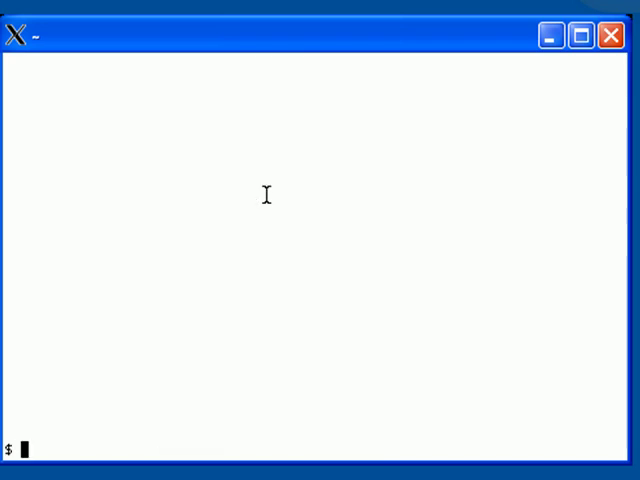
Type 'uanme' at the shell prompt to rerun the uname -a system report.
type("uanme")
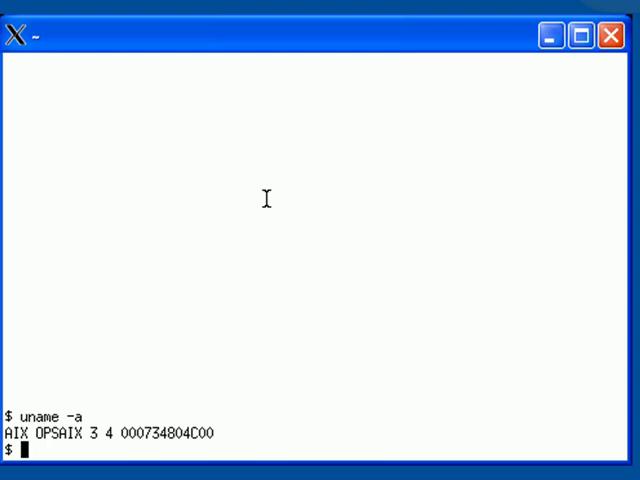
mouse_move(258, 192)
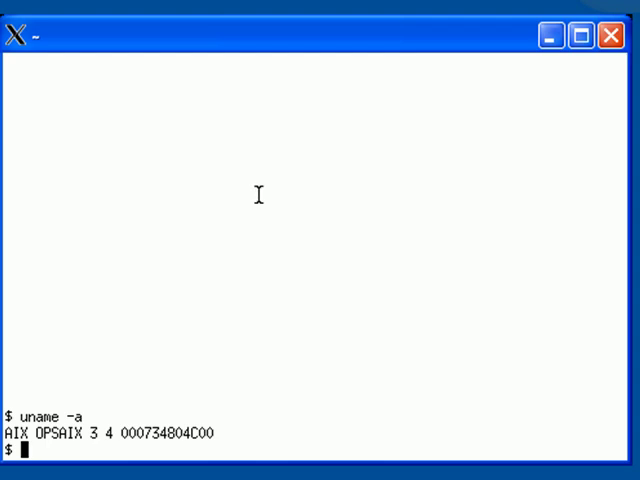